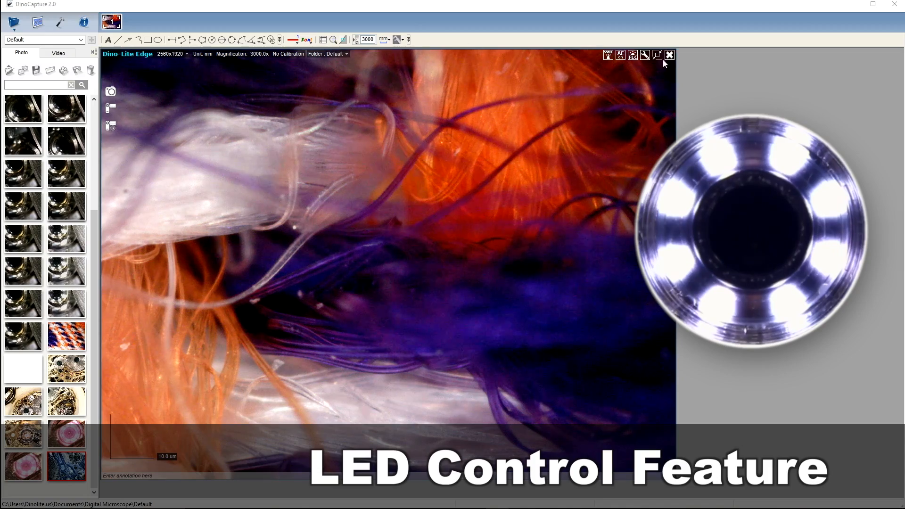
Step: Enable the Negative colour mode in Camera Adjustment and confirm with OK
click(645, 55)
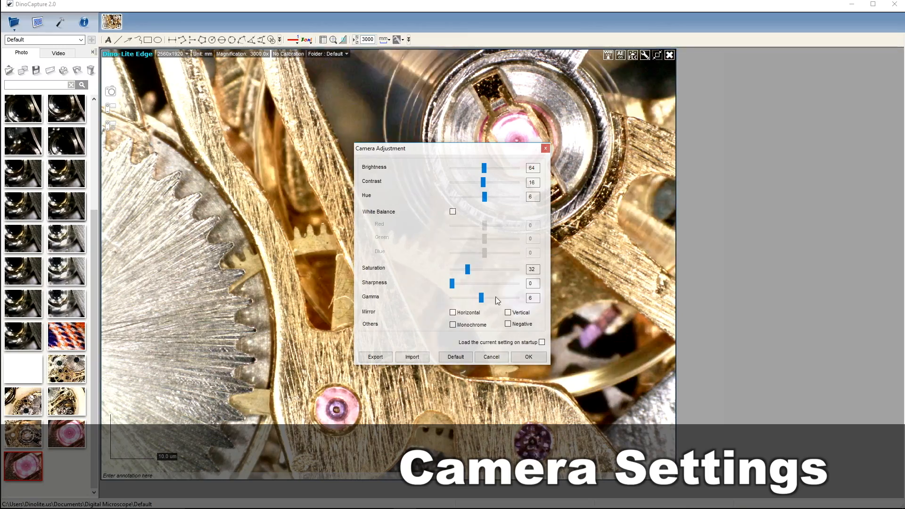
click(528, 357)
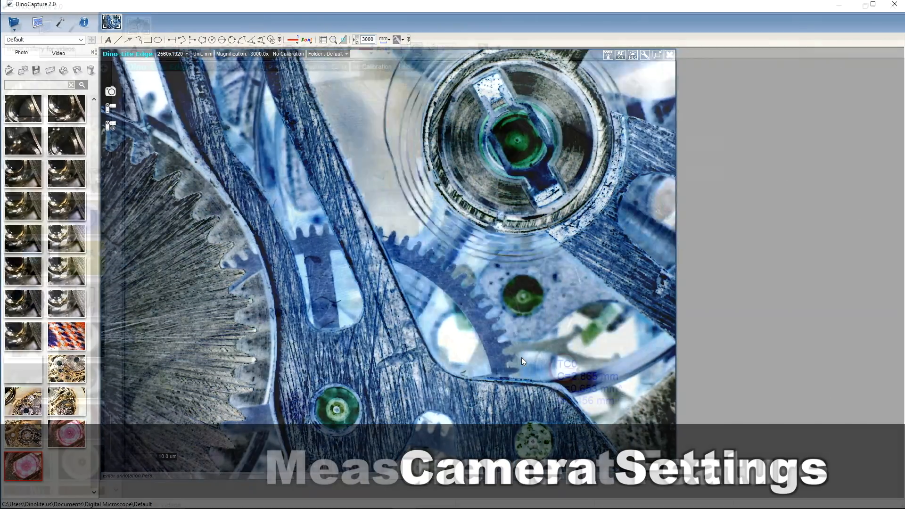